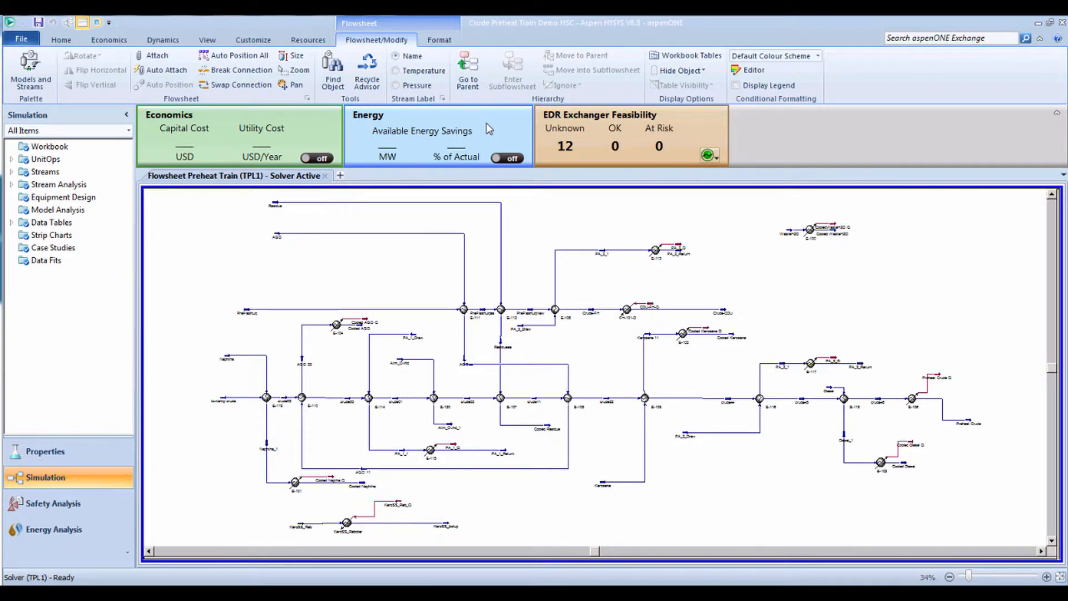
Switch on the Energy dashboard toggle so available savings start calculating
{"action": "left_click", "coordinate": [506, 157]}
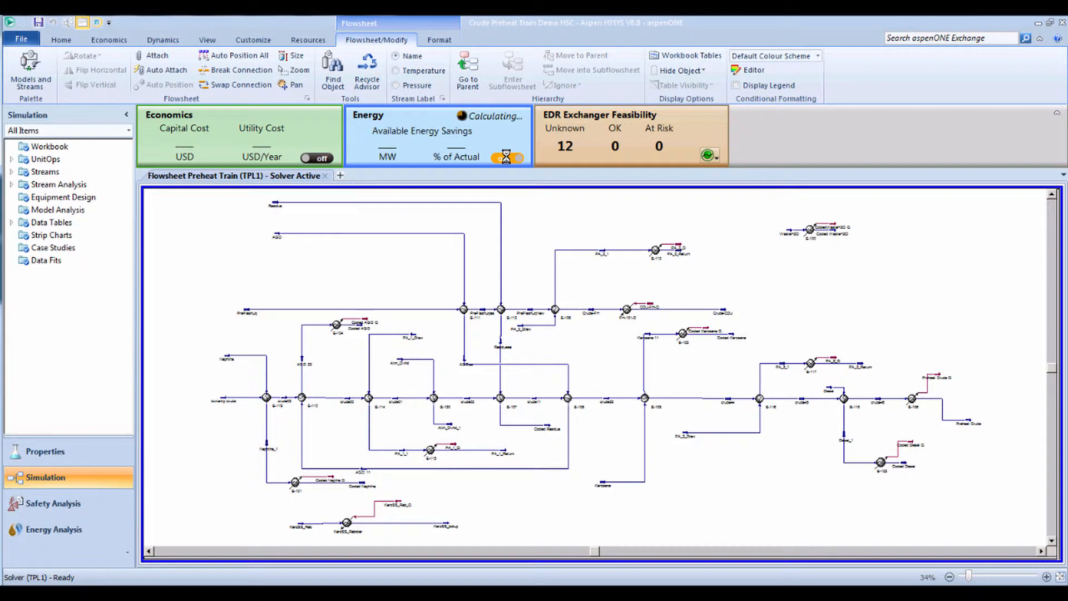
Bring up the Energy Analysis Savings Summary reporting 176.40 MW available savings, 62.19% of actual
{"action": "left_click", "coordinate": [507, 156]}
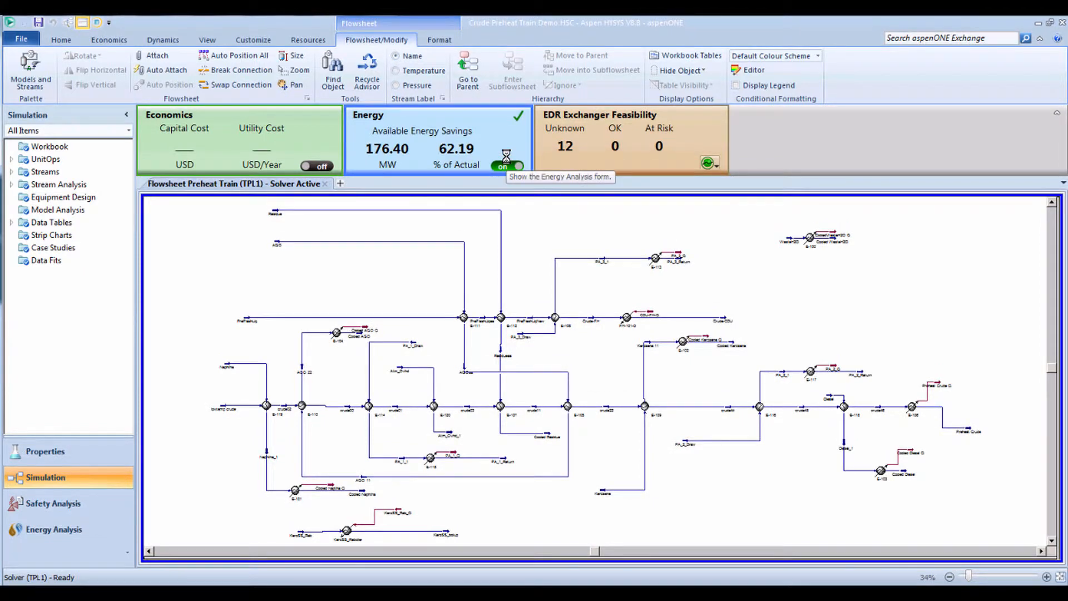
{"action": "mouse_move", "coordinate": [504, 140]}
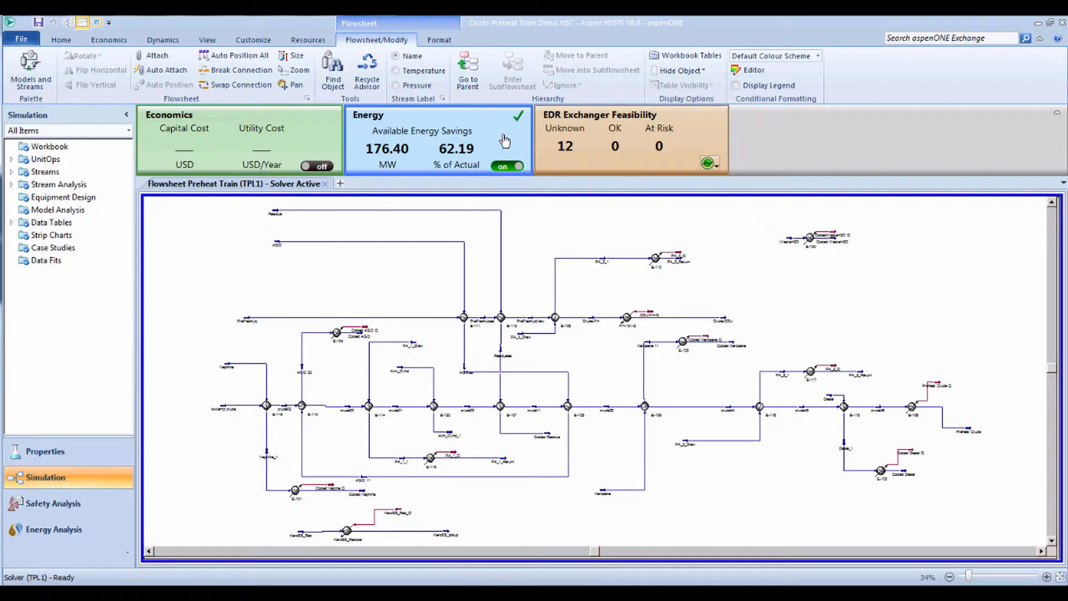
{"action": "mouse_move", "coordinate": [505, 140]}
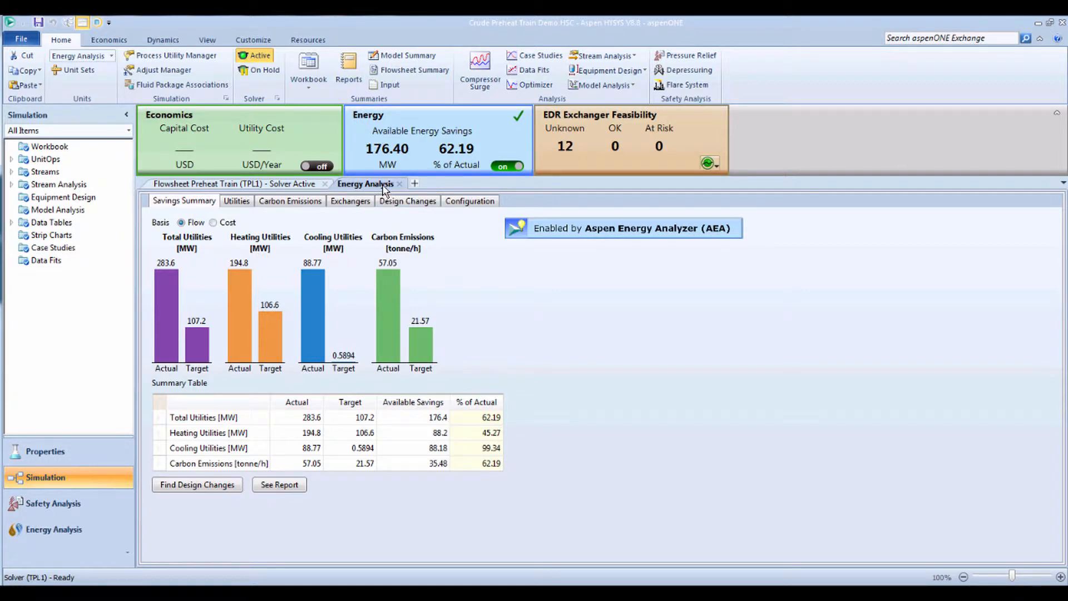
Place the Energy Analysis form in a new vertical tab group beside the flowsheet, toggling Cost/Flow basis
{"action": "right_click", "coordinate": [366, 183]}
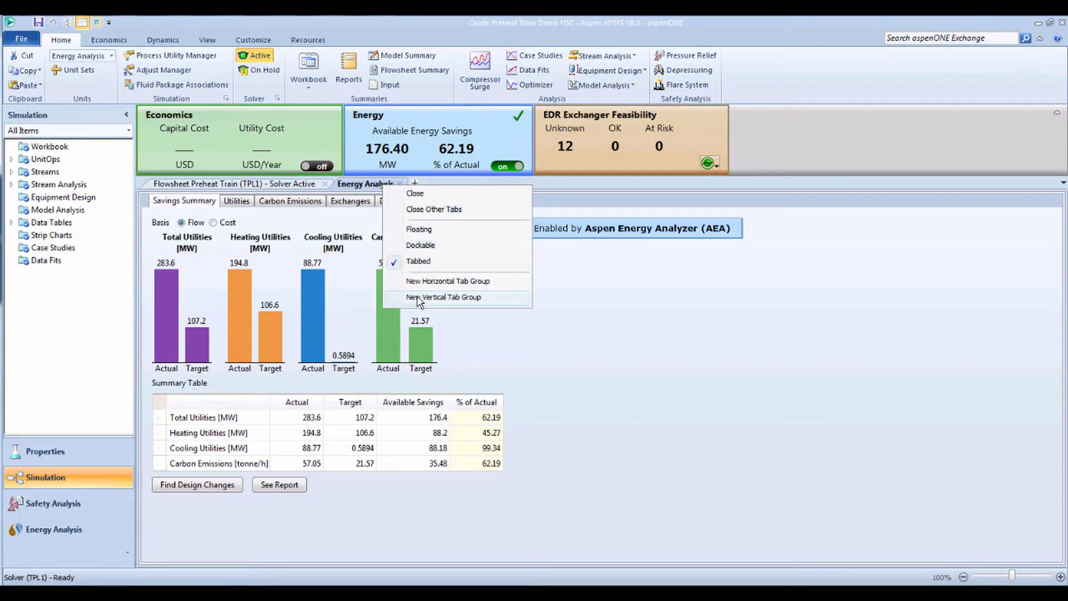
{"action": "left_click", "coordinate": [444, 296]}
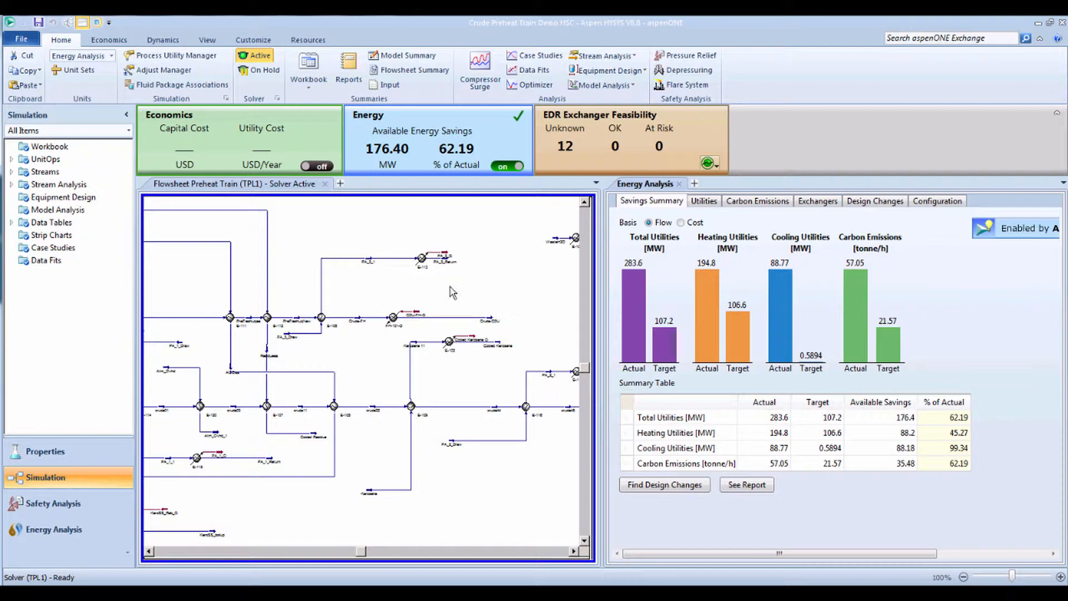
{"action": "mouse_move", "coordinate": [681, 226]}
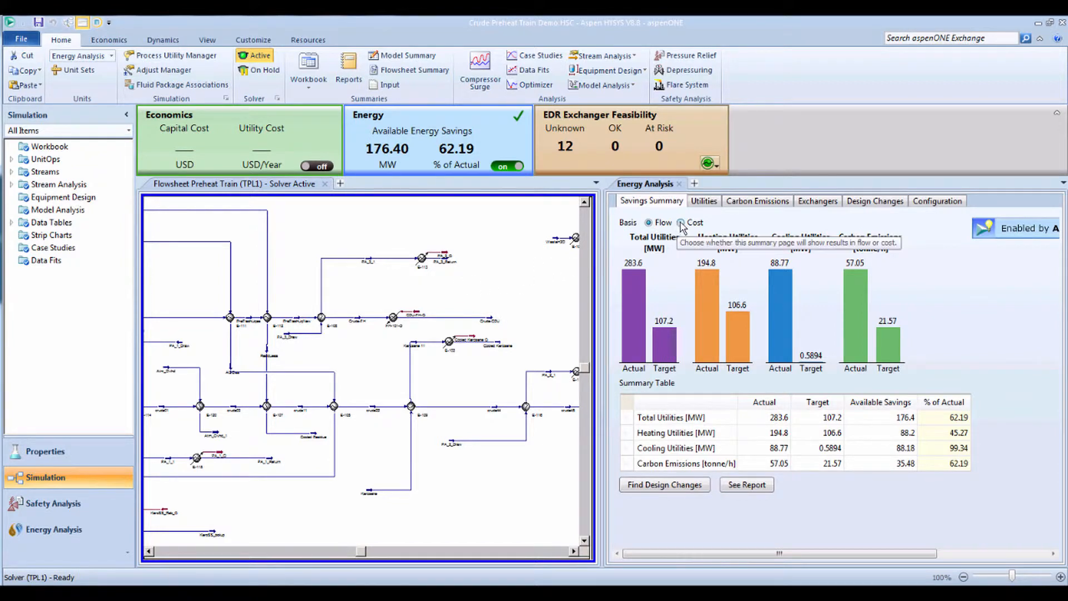
{"action": "left_click", "coordinate": [680, 223]}
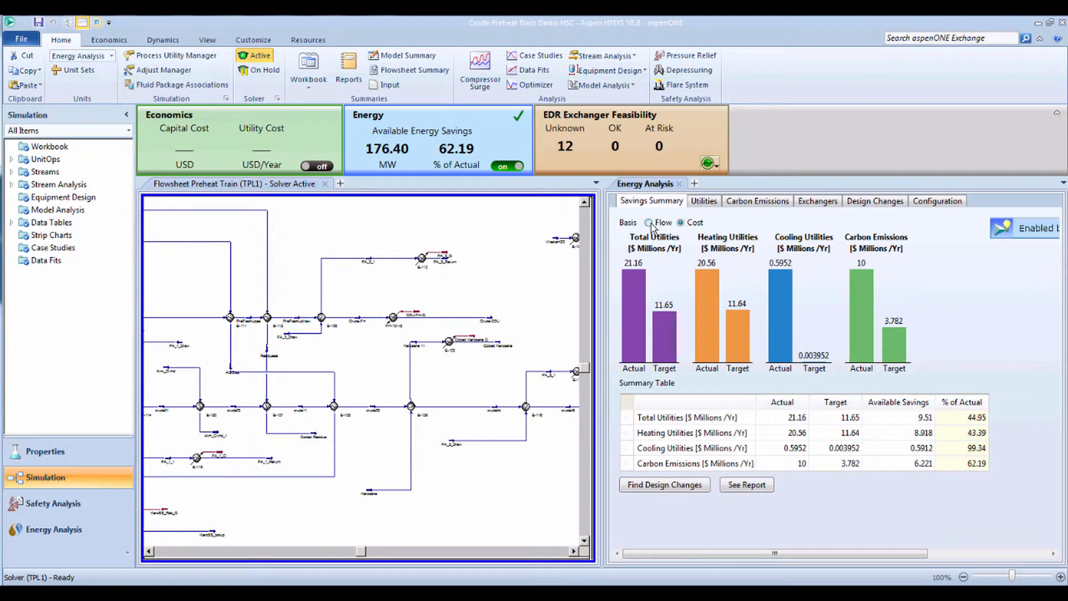
{"action": "left_click", "coordinate": [649, 222]}
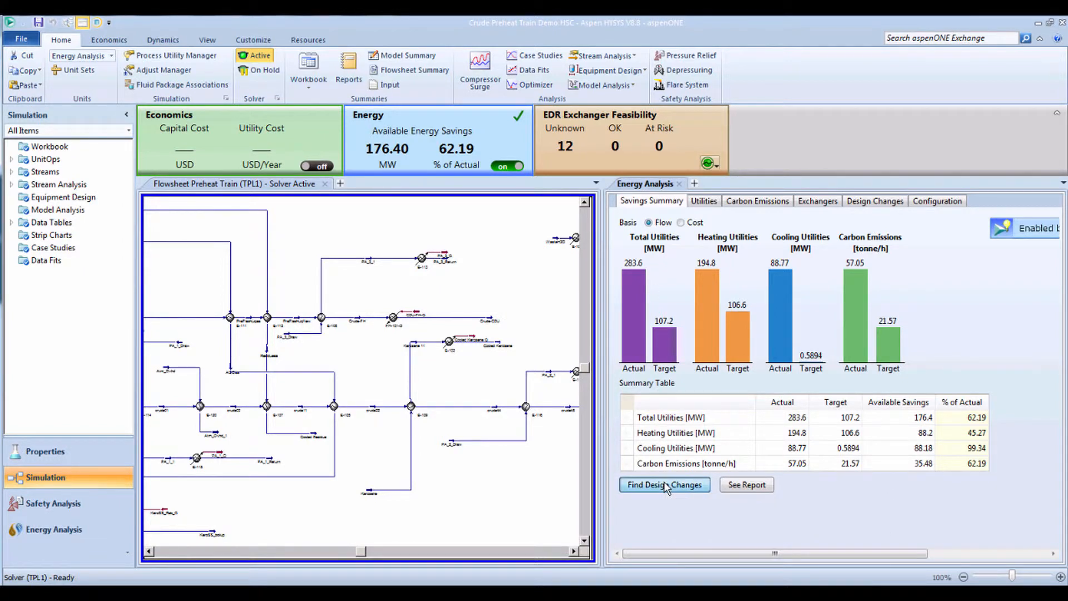
Start Find Design Changes to search for exchanger modifications that save energy
{"action": "left_click", "coordinate": [664, 484]}
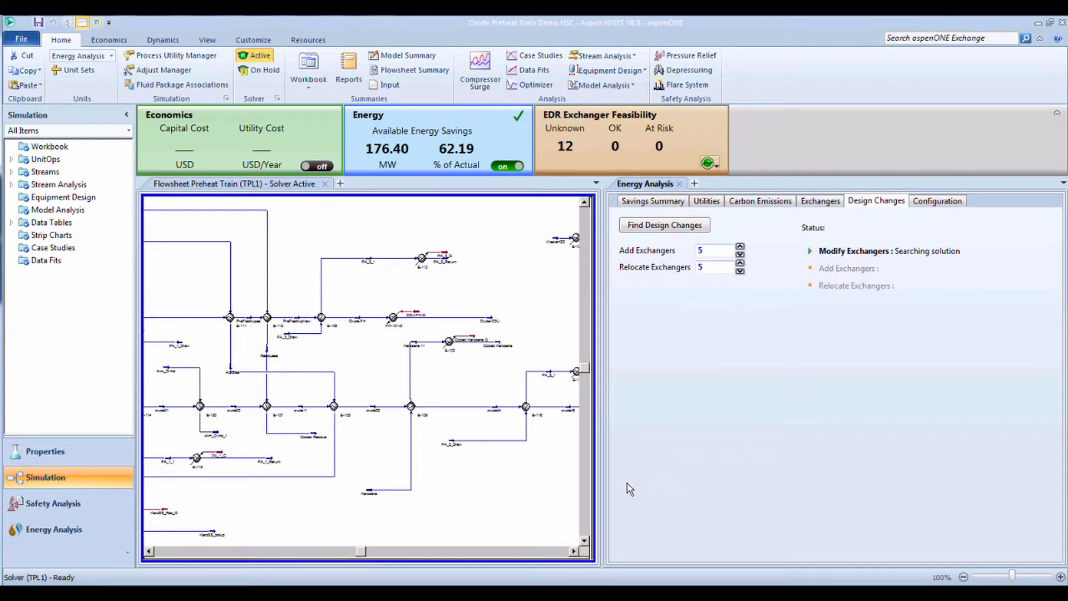